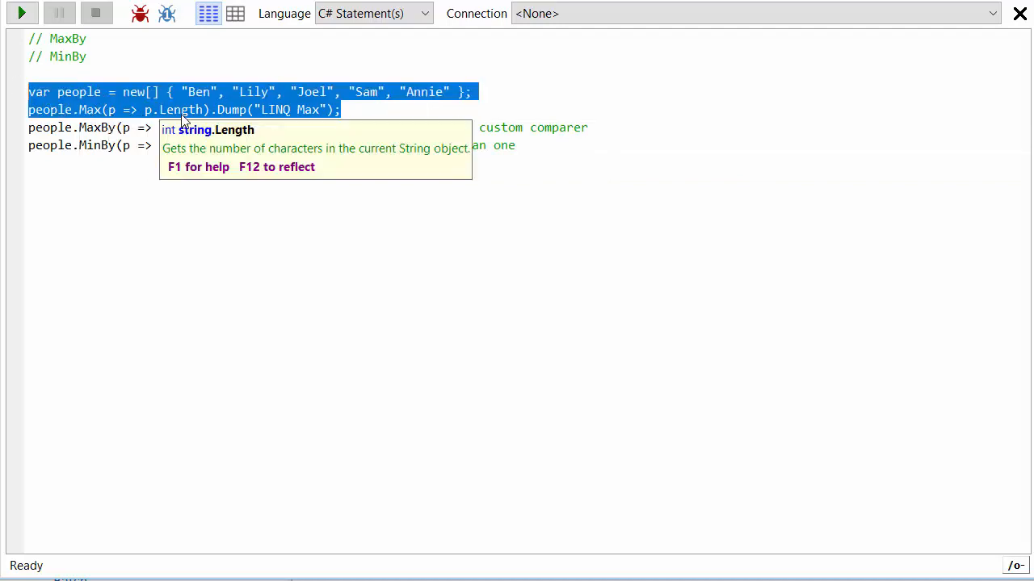
# - Execute the selected people array and Max lines, returning 5 as the longest name length
pyautogui.click(22, 13)
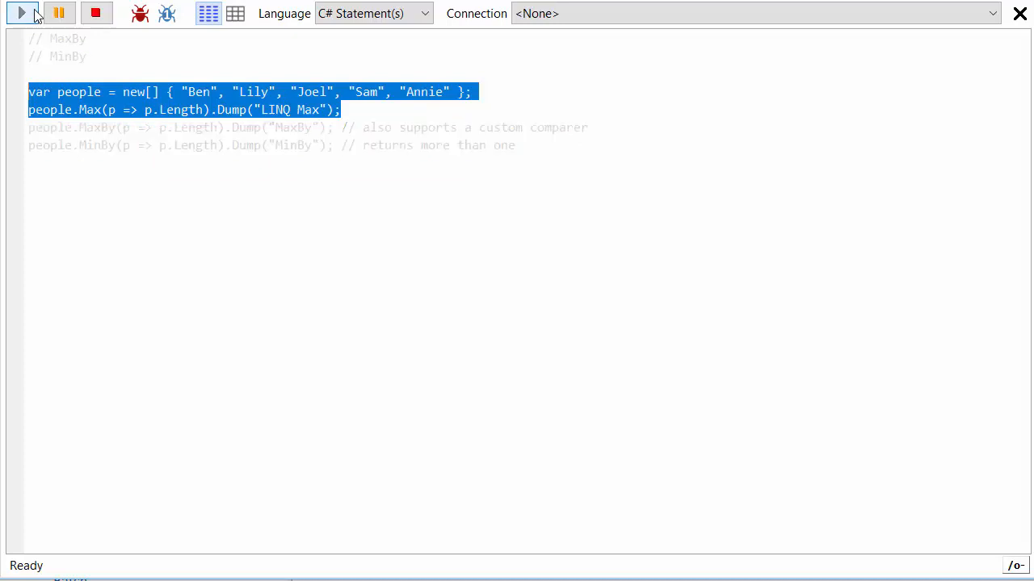
pyautogui.click(21, 13)
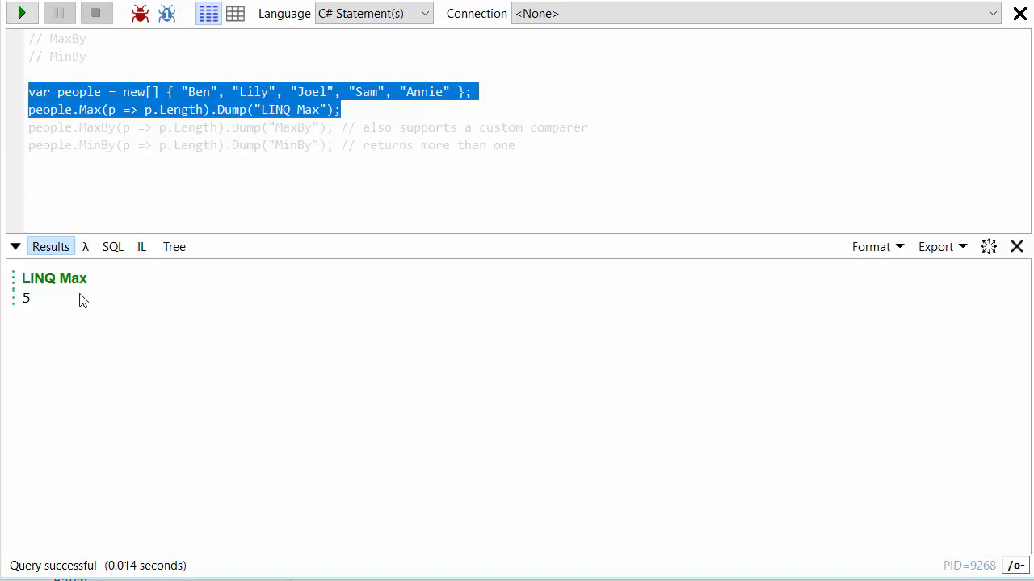
pyautogui.moveTo(46, 311)
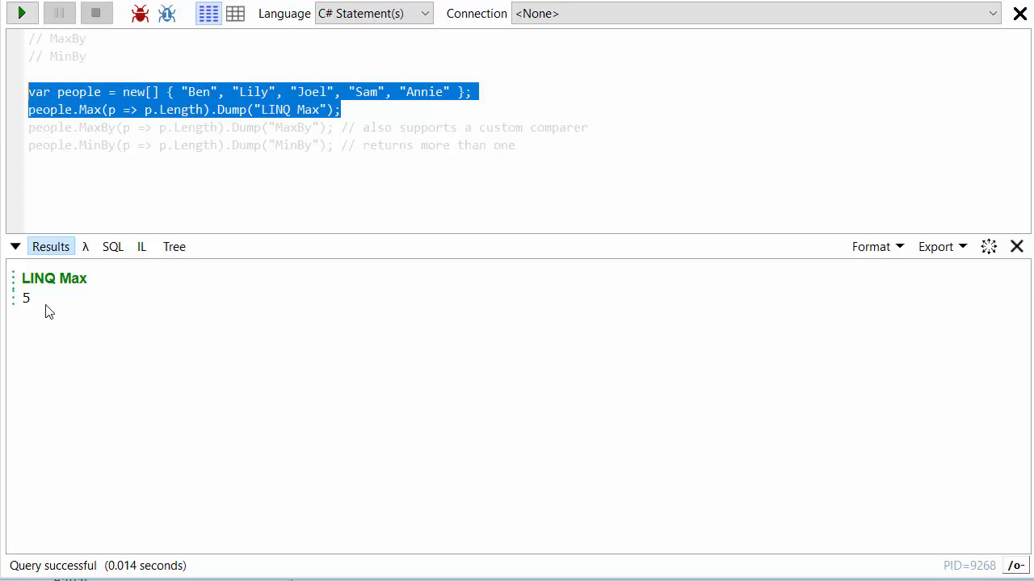
pyautogui.moveTo(45, 313)
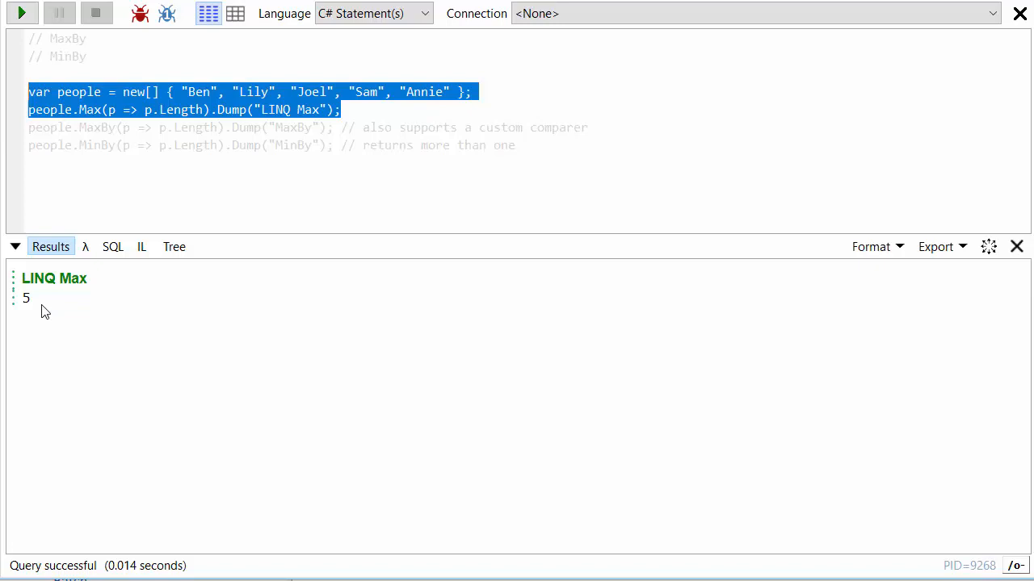
pyautogui.moveTo(128, 146)
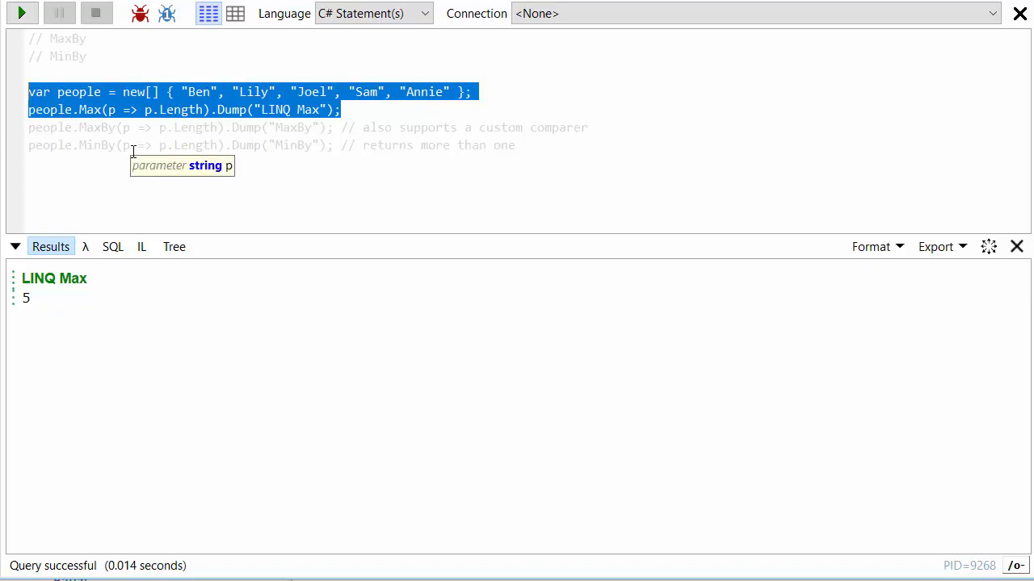
pyautogui.moveTo(195, 179)
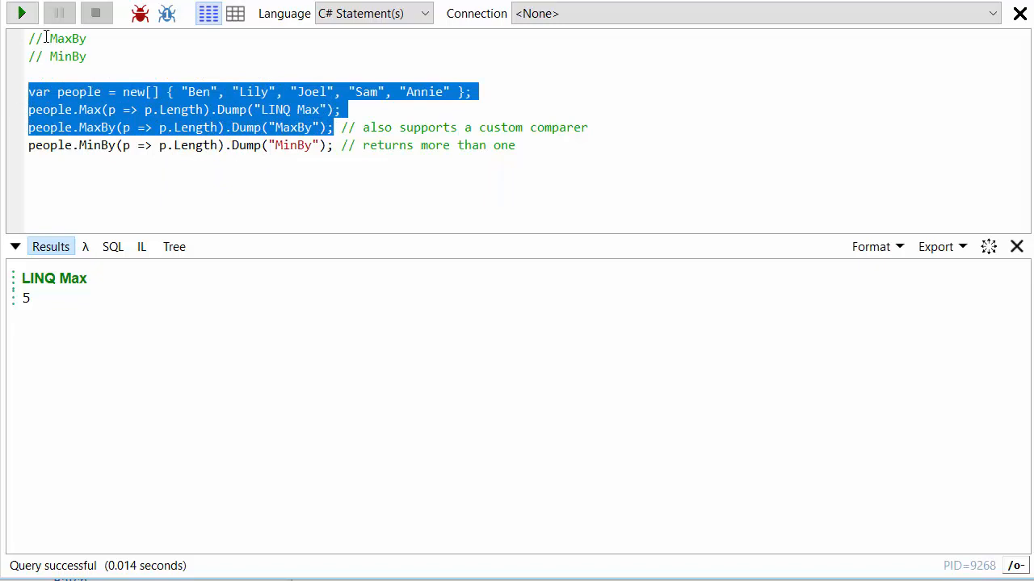
# - Run the lines through MaxBy to list Annie, then deselect the code in the editor
pyautogui.click(22, 13)
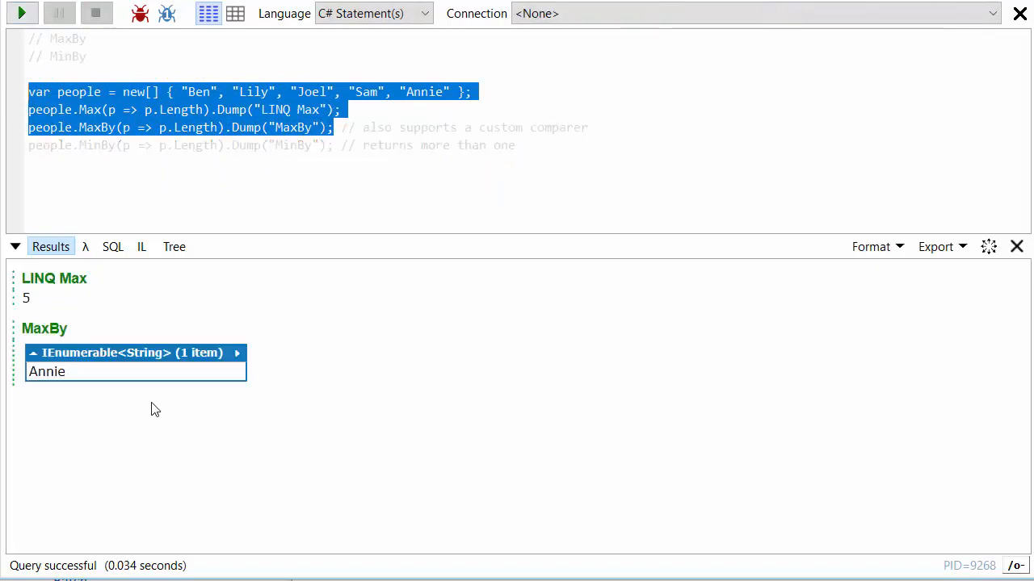
pyautogui.moveTo(109, 383)
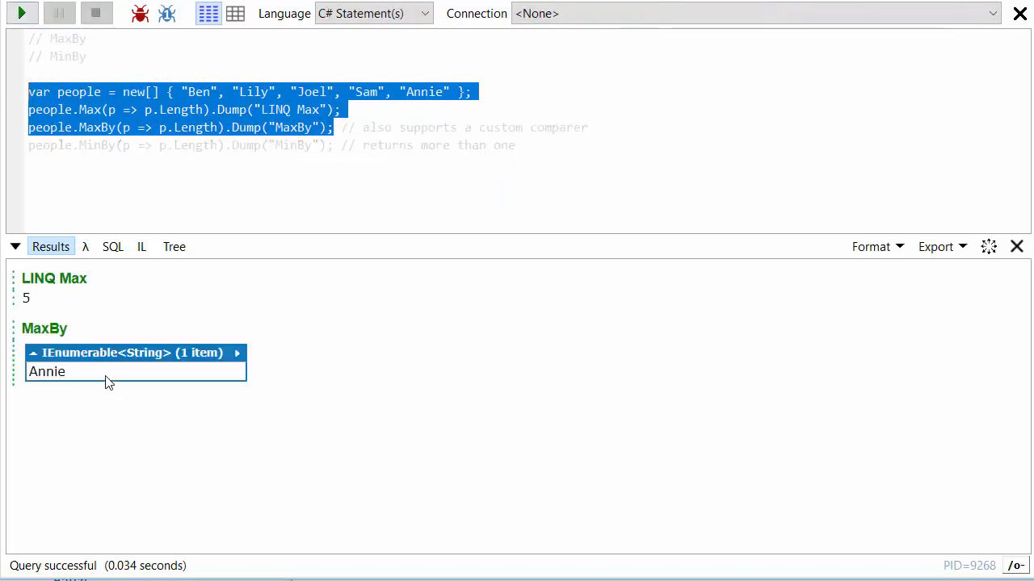
pyautogui.moveTo(450, 95)
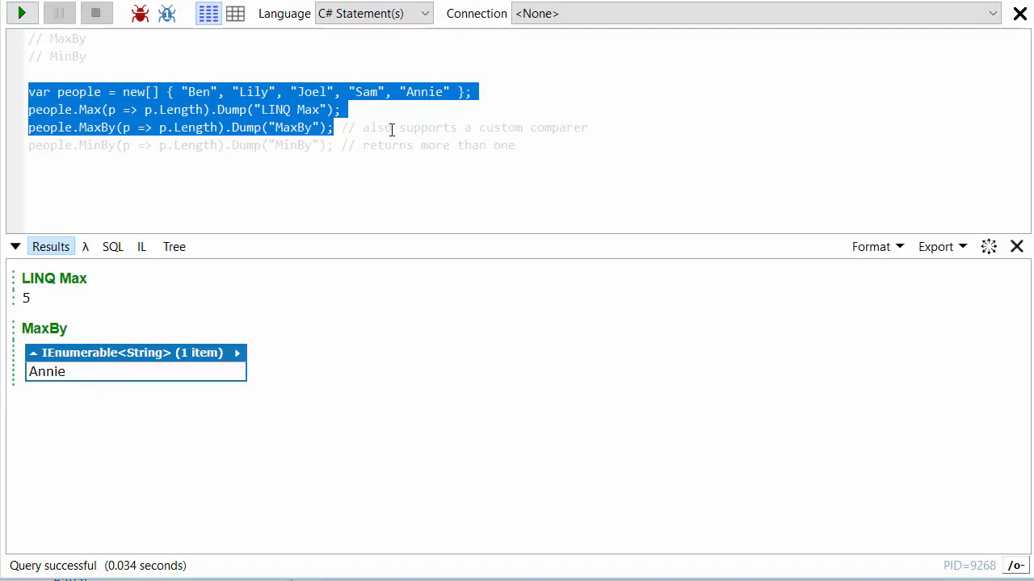
pyautogui.click(331, 146)
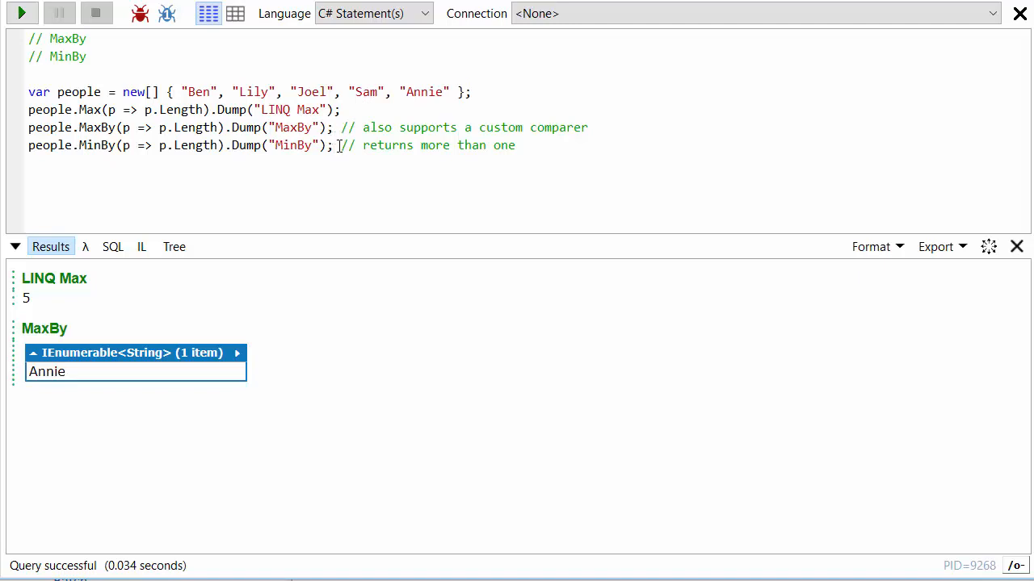
# - Execute the full query so MinBy returns Ben and Sam
pyautogui.click(22, 13)
pyautogui.write('First')
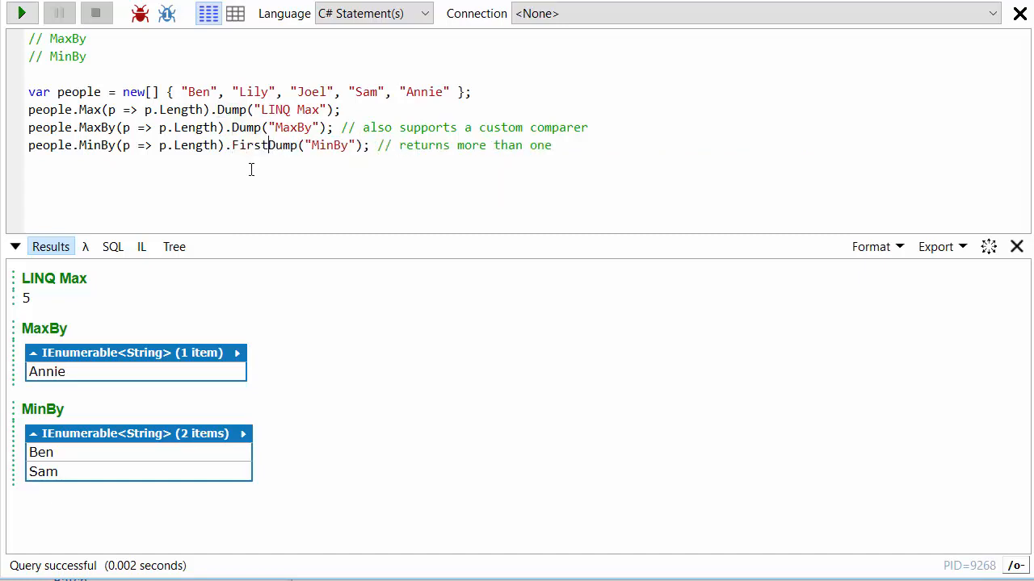
# - Finish chaining .First() onto the MinBy call so only Ben is returned
pyautogui.write('().')
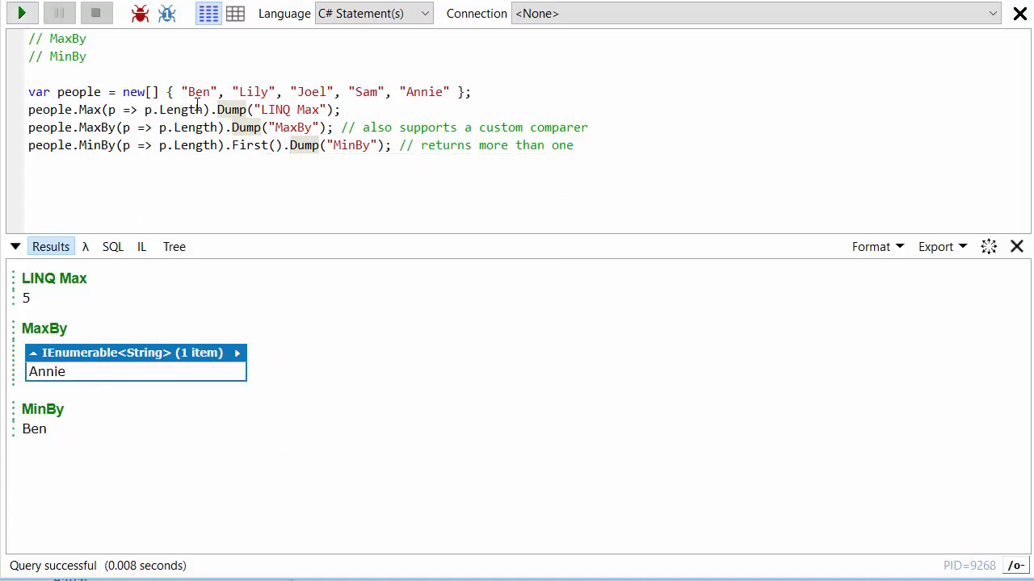
pyautogui.moveTo(315, 162)
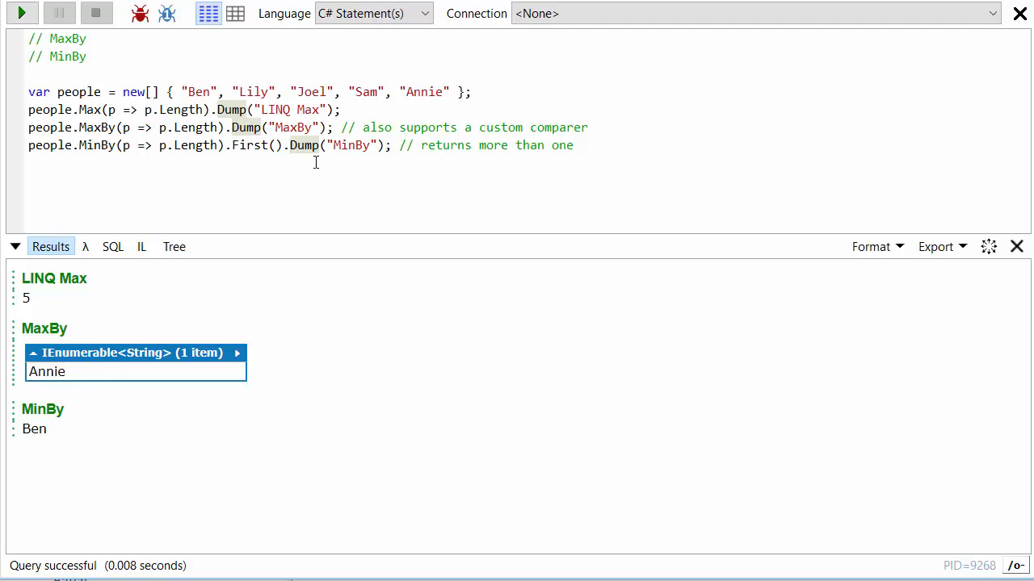